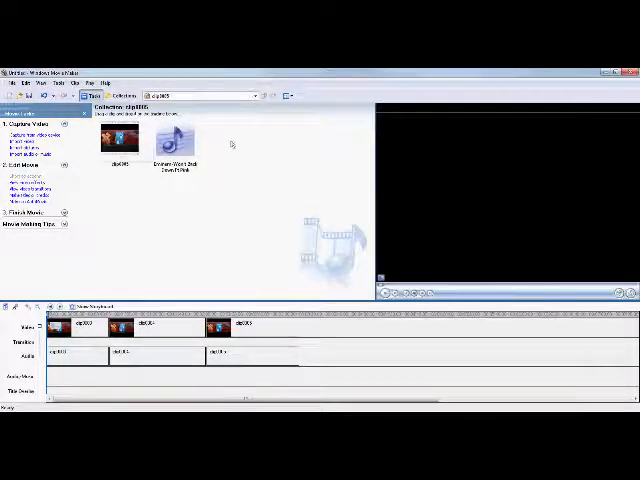
Place the song on the Audio/Music track beneath the three clips and start importing media
{"action": "left_click", "coordinate": [114, 140]}
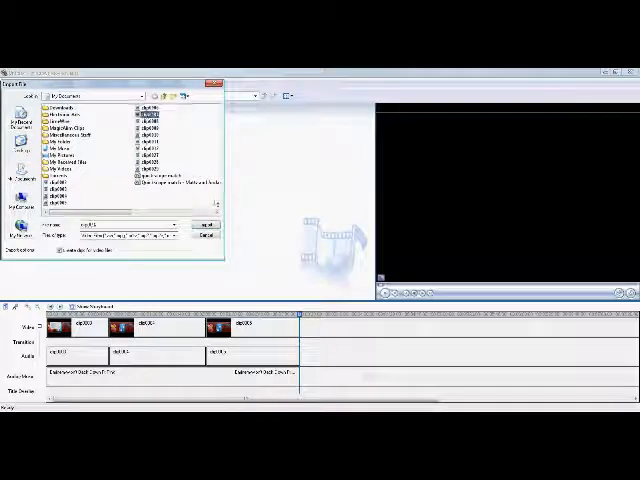
Browse to My Pictures and select the photo to import
{"action": "left_click", "coordinate": [205, 222]}
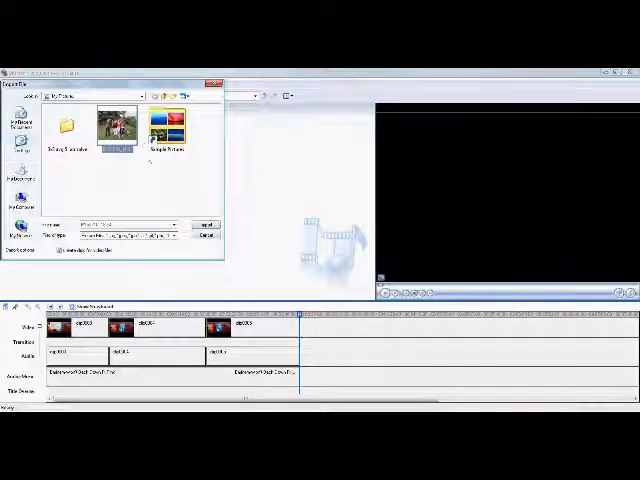
{"action": "left_click", "coordinate": [205, 224]}
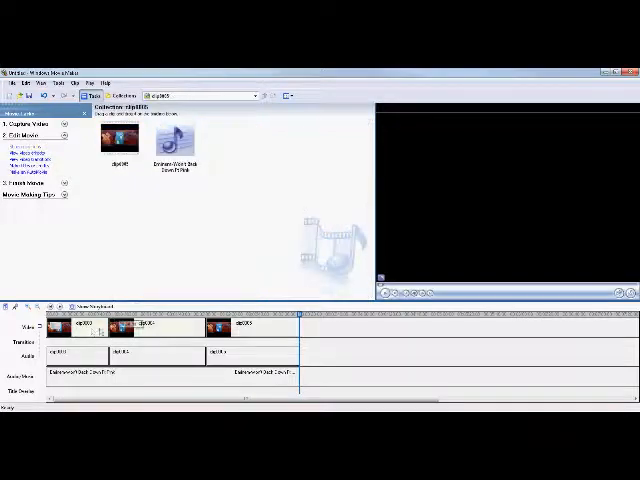
Apply a flip video effect to the first timeline clip
{"action": "right_click", "coordinate": [80, 325]}
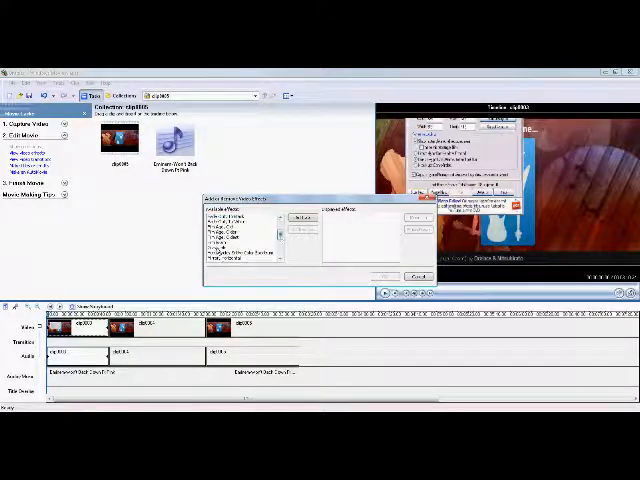
{"action": "left_click", "coordinate": [235, 237]}
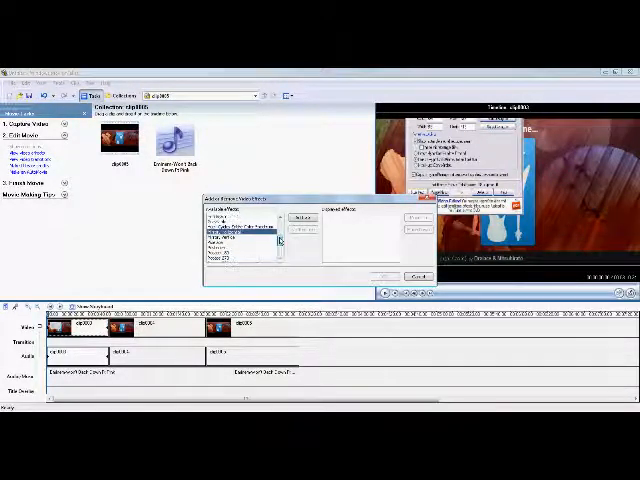
{"action": "left_click", "coordinate": [235, 233]}
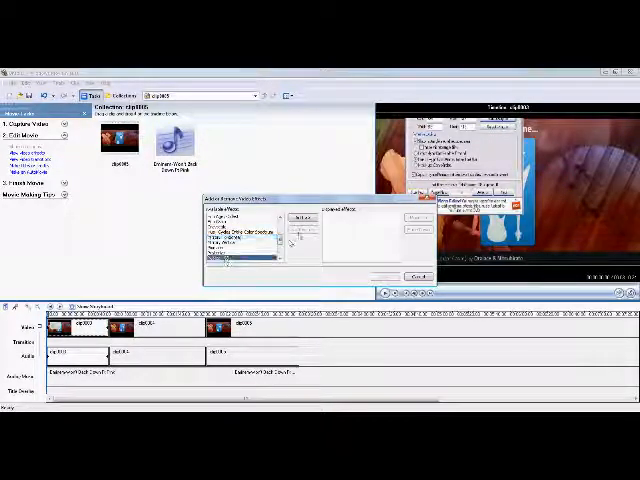
{"action": "left_click", "coordinate": [300, 219]}
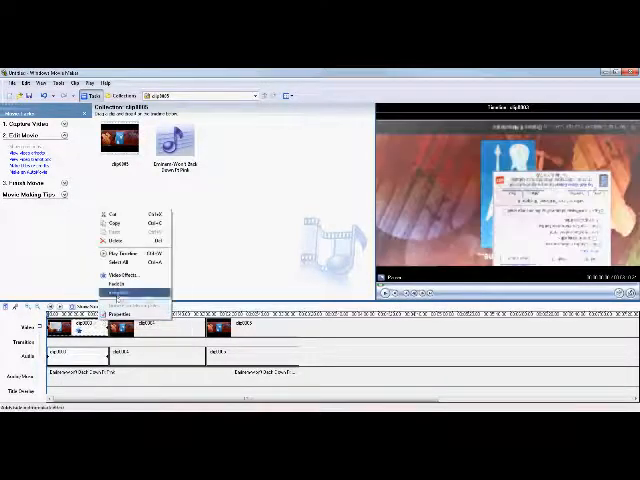
Apply a fade to the first clip and reopen its Video Effects list
{"action": "left_click", "coordinate": [120, 275]}
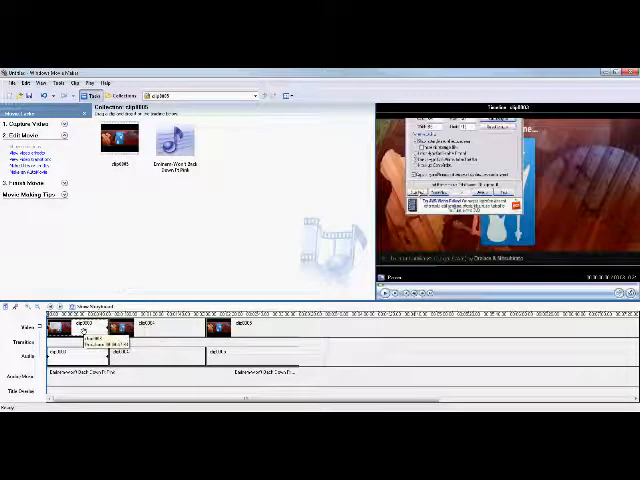
{"action": "right_click", "coordinate": [82, 328]}
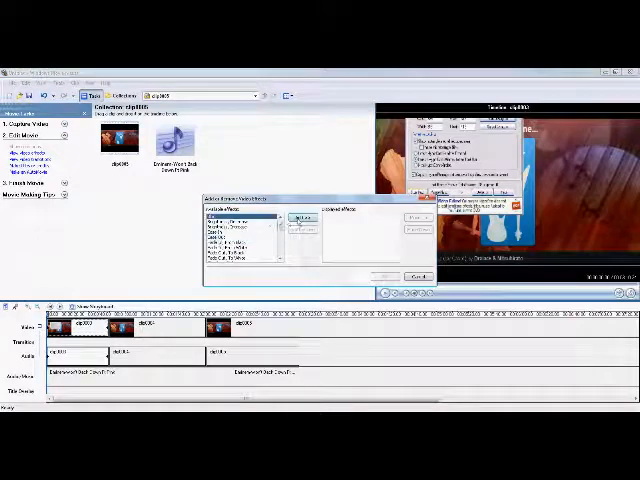
Add the selected effect to the first clip and close the effects chooser
{"action": "left_click", "coordinate": [411, 275]}
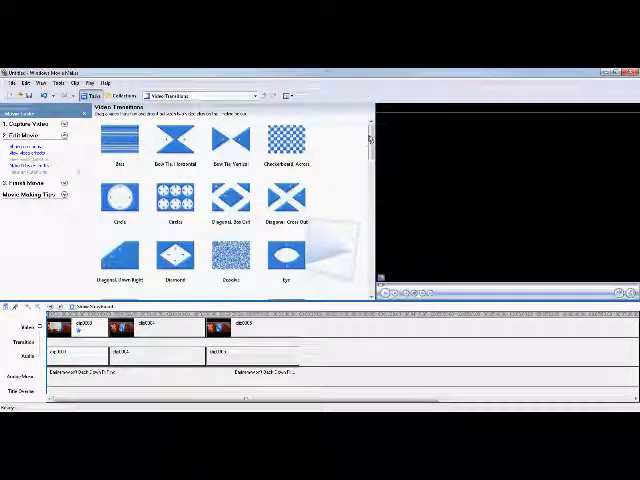
Scroll down through the video transitions gallery
{"action": "scroll", "scroll_direction": "down", "scroll_amount": 3}
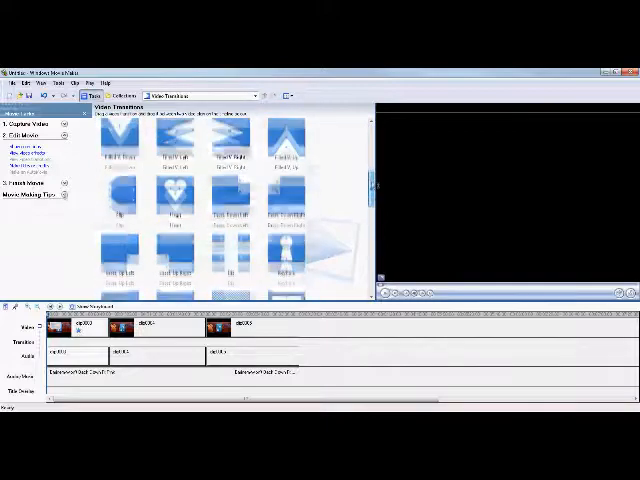
{"action": "scroll", "scroll_direction": "down", "scroll_amount": 3}
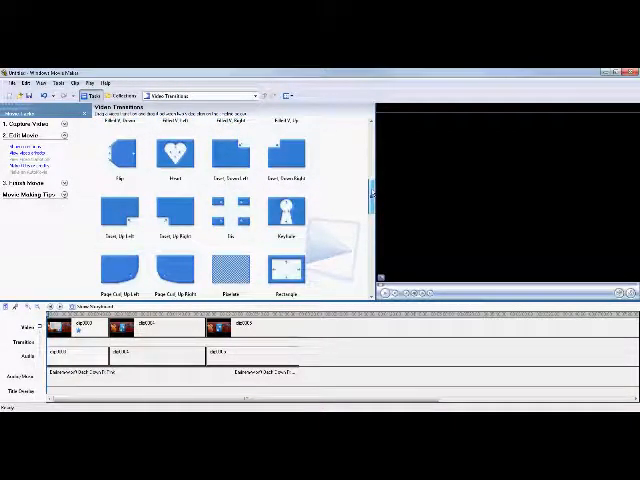
{"action": "scroll", "scroll_direction": "down", "scroll_amount": 3}
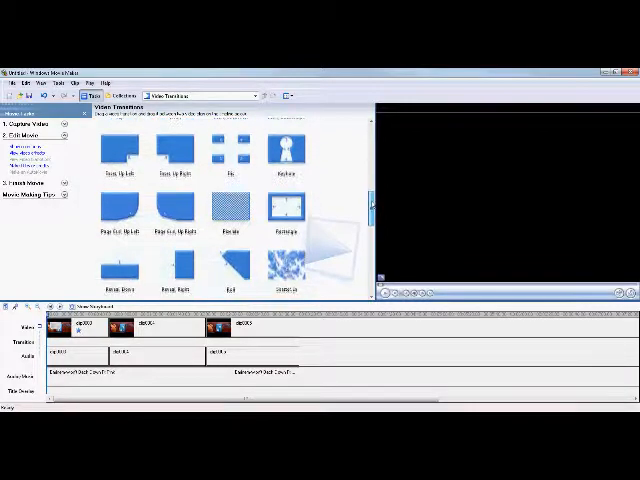
{"action": "scroll", "scroll_direction": "down", "scroll_amount": 3}
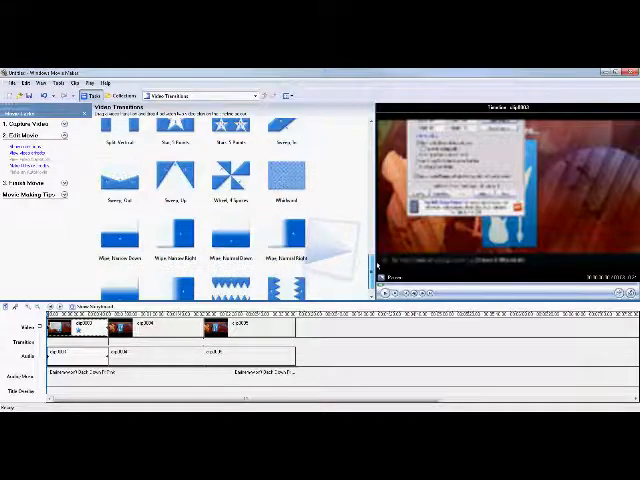
{"action": "scroll", "scroll_direction": "down", "scroll_amount": 3}
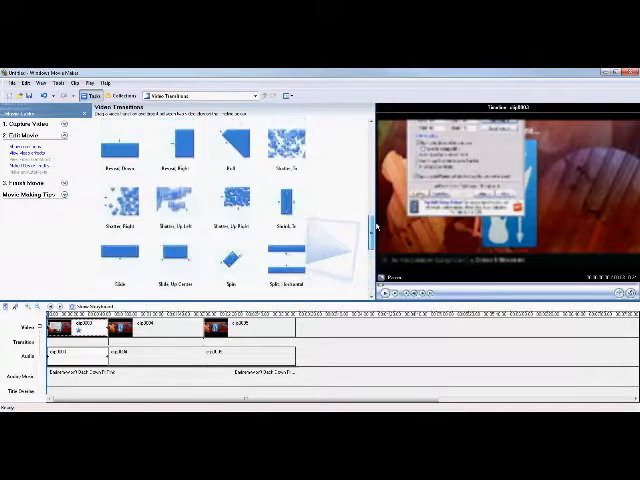
{"action": "scroll", "scroll_direction": "down", "scroll_amount": 3}
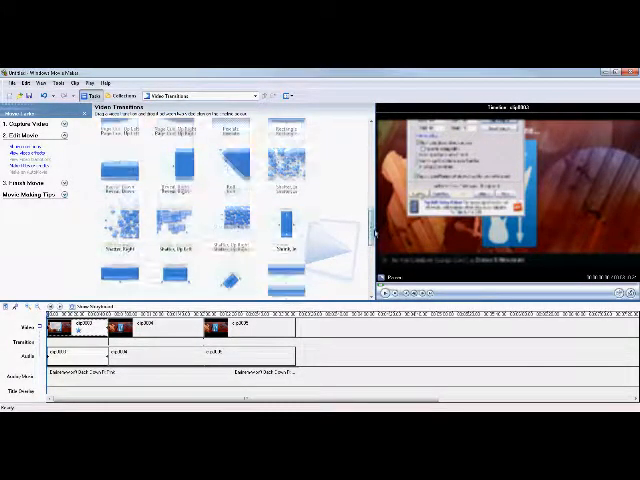
{"action": "scroll", "scroll_direction": "down", "scroll_amount": 3}
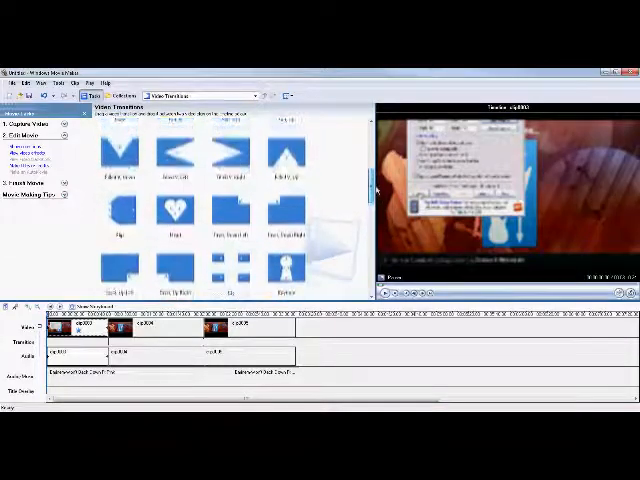
{"action": "scroll", "scroll_direction": "down", "scroll_amount": 3}
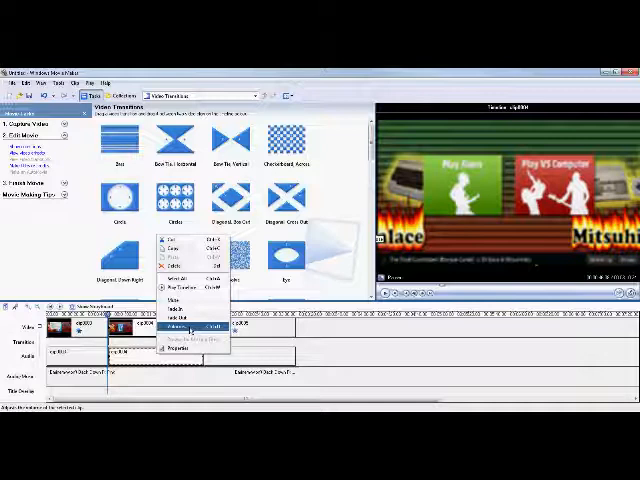
Adjust the second clip's audio volume and go to the title placement page
{"action": "left_click", "coordinate": [175, 326]}
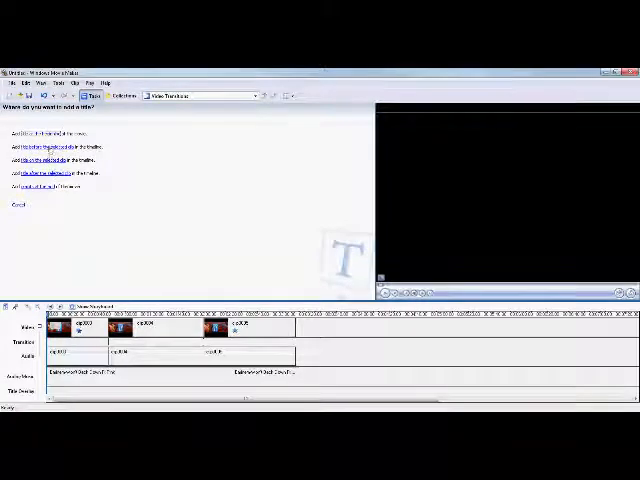
Choose to add a title before the selected clip in the timeline
{"action": "left_click", "coordinate": [40, 132]}
{"action": "type", "text": "hello, this is a batch of jamlegend vids"}
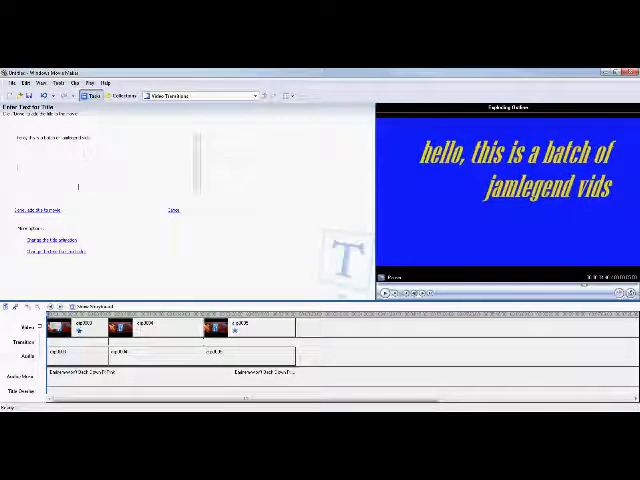
Enter the title 'hello, this is a batch of jamlegend vids' and add it to the timeline
{"action": "type", "text": "zdfbh"}
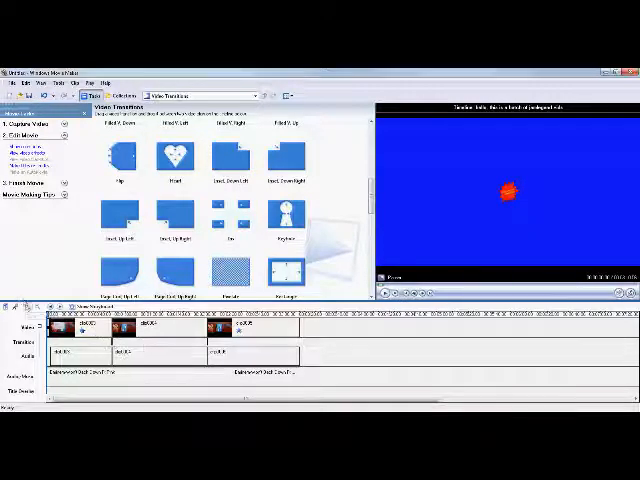
Open a timeline clip's context menu to adjust clips and transitions
{"action": "right_click", "coordinate": [75, 325]}
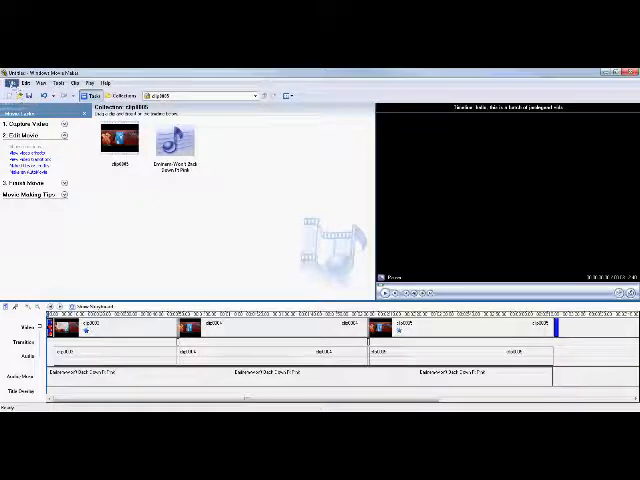
Open the File menu's save options for the three-clip project
{"action": "left_click", "coordinate": [12, 82]}
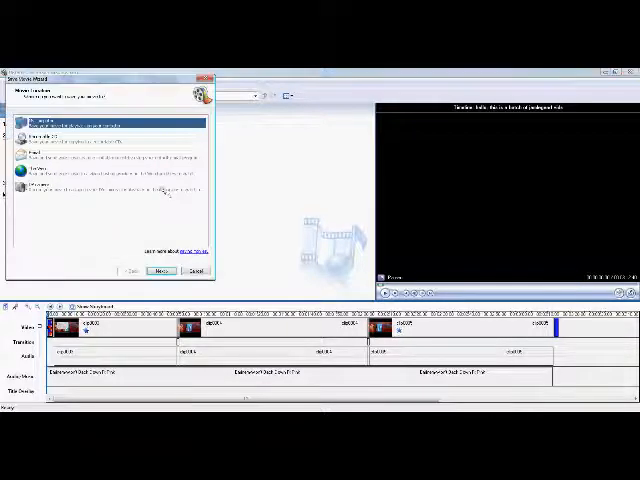
Advance the Save Movie Wizard to the name-and-location page, then cancel without saving
{"action": "left_click", "coordinate": [160, 271]}
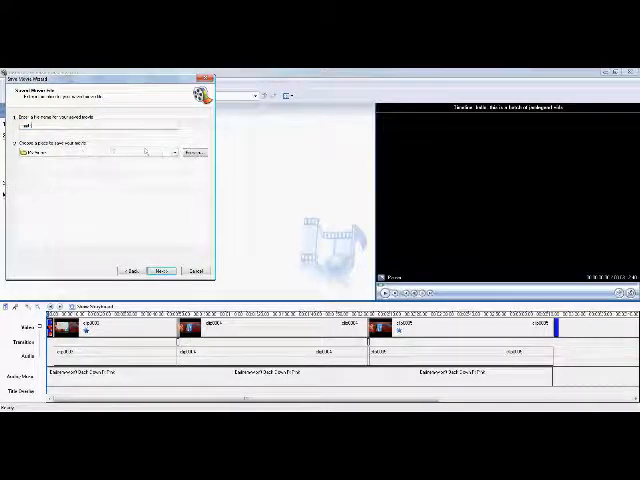
{"action": "left_click", "coordinate": [191, 152]}
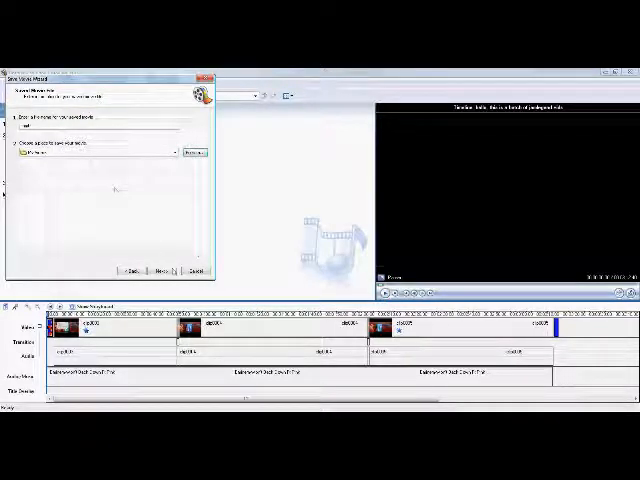
{"action": "left_click", "coordinate": [158, 271]}
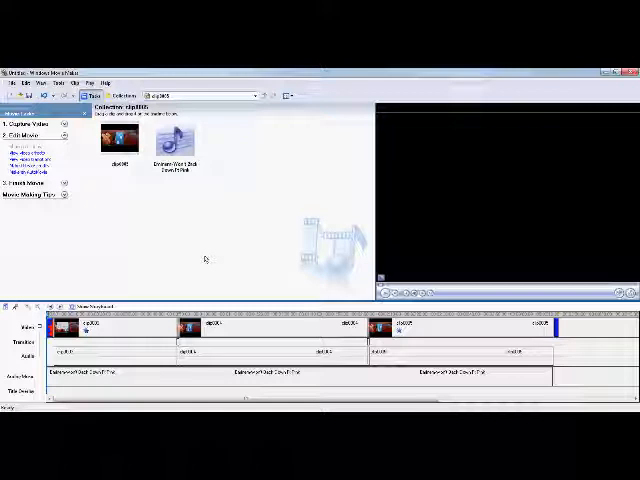
{"action": "mouse_move", "coordinate": [505, 115]}
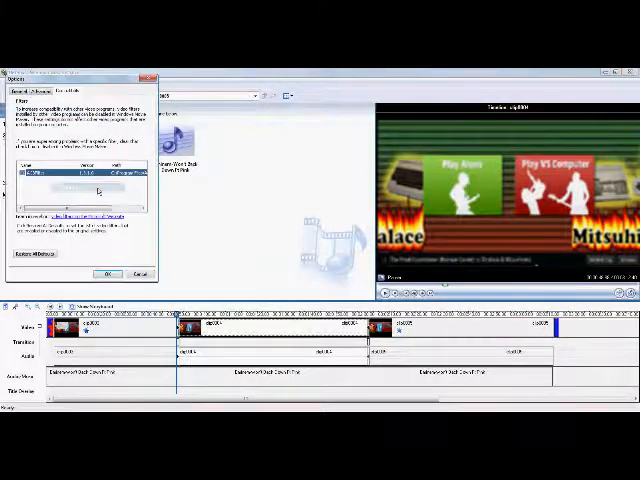
View the Advanced tab, close Options, then reopen it through Tools > Options
{"action": "left_click", "coordinate": [39, 90]}
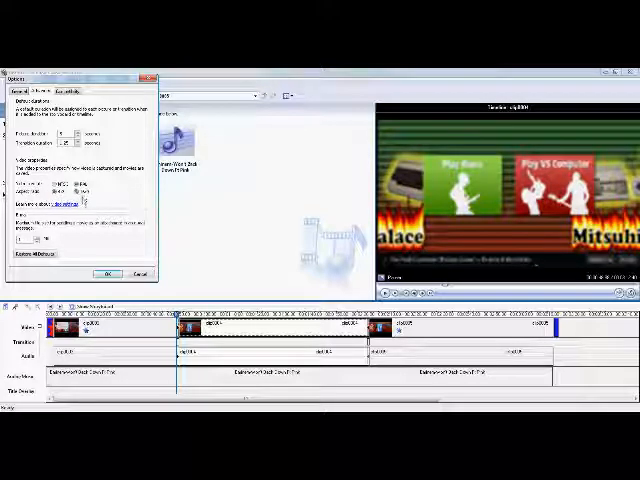
{"action": "left_click", "coordinate": [107, 274]}
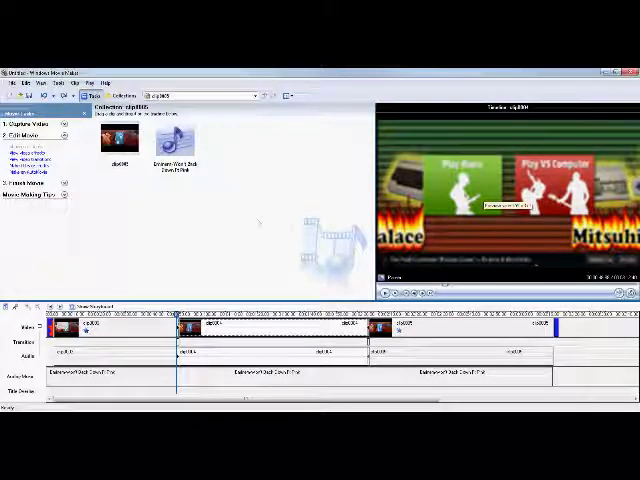
{"action": "left_click", "coordinate": [53, 82]}
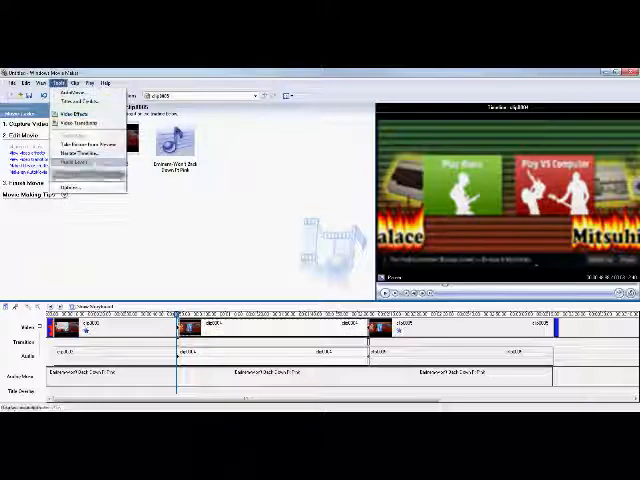
{"action": "left_click", "coordinate": [75, 180]}
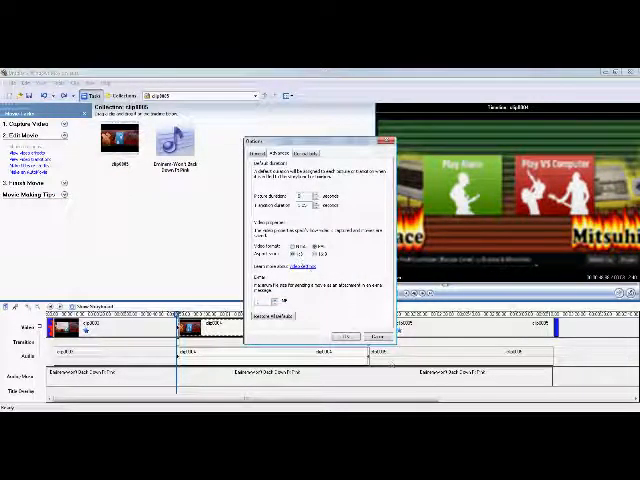